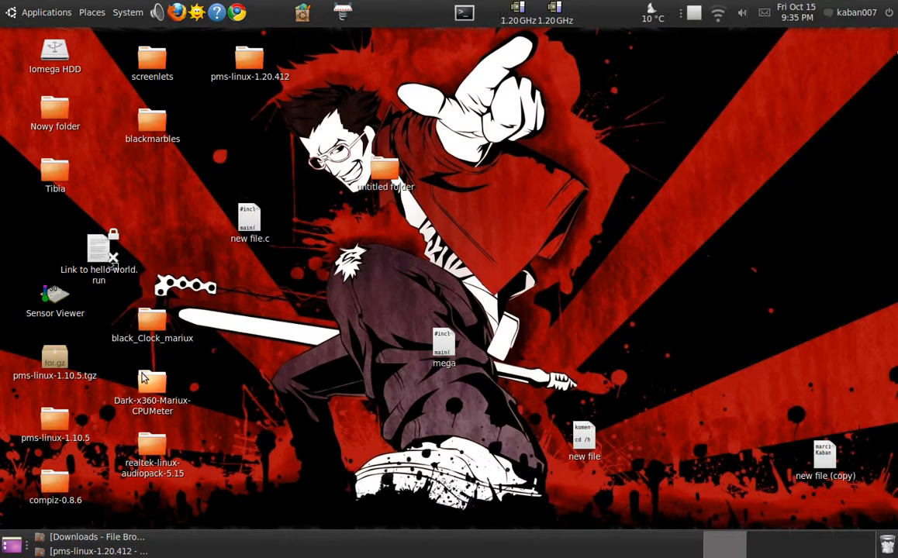
pyautogui.moveTo(329, 351)
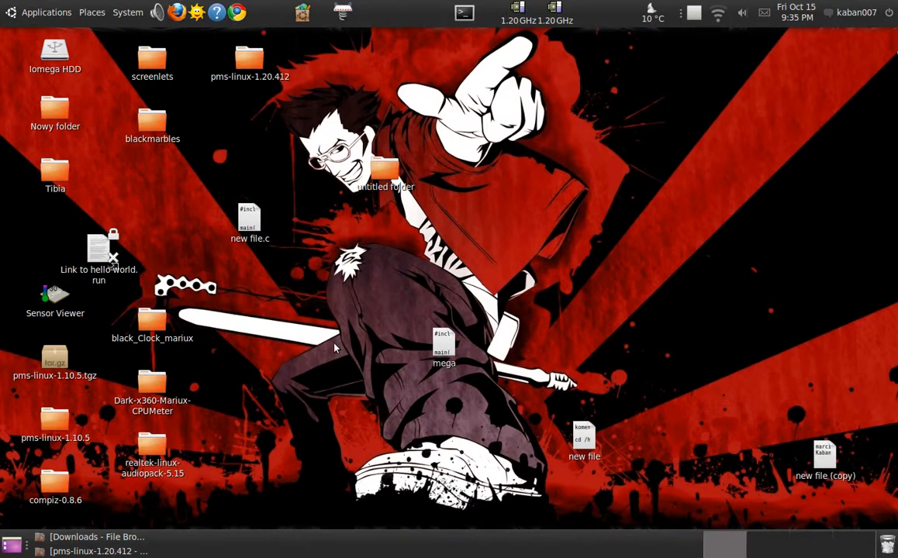
pyautogui.moveTo(193, 399)
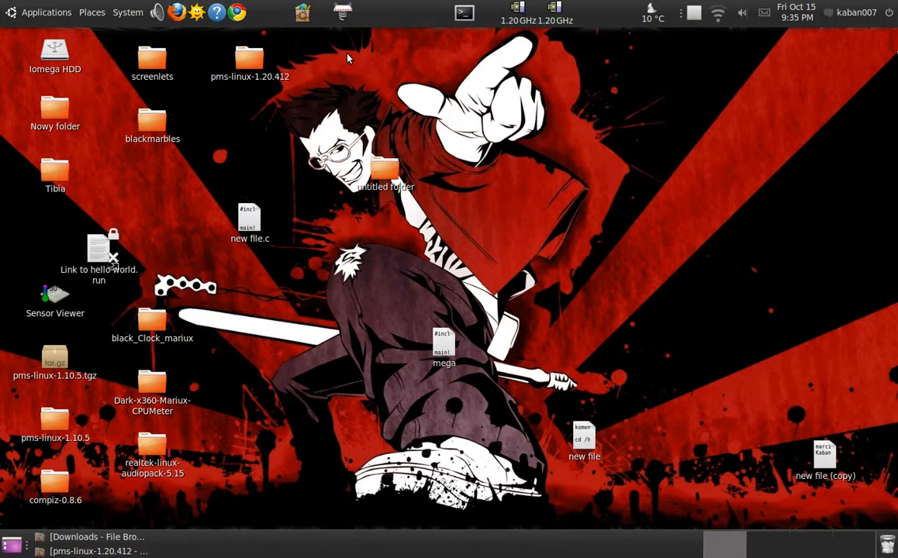
pyautogui.moveTo(303, 75)
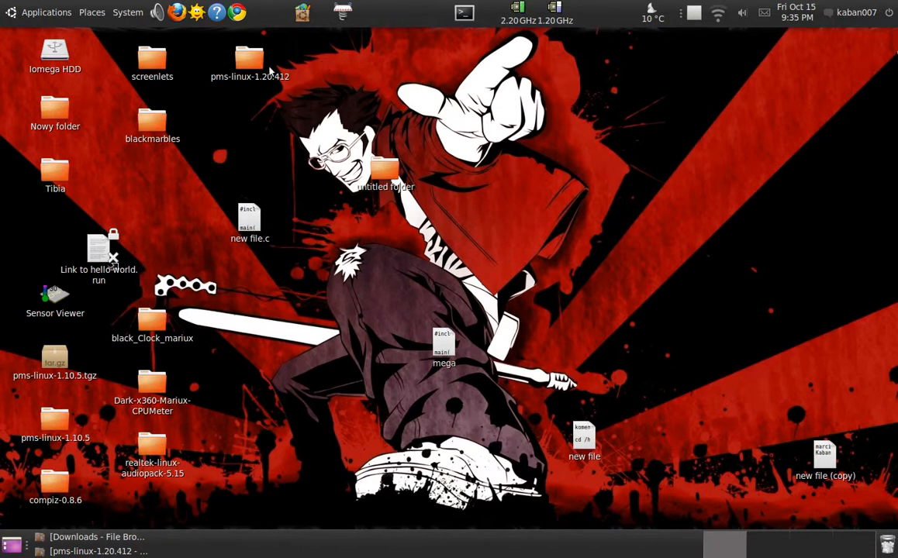
# Step: Launch PMS.sh from the pms-linux-1.20.412 folder, choosing Run in the prompt
pyautogui.doubleClick(249, 62)
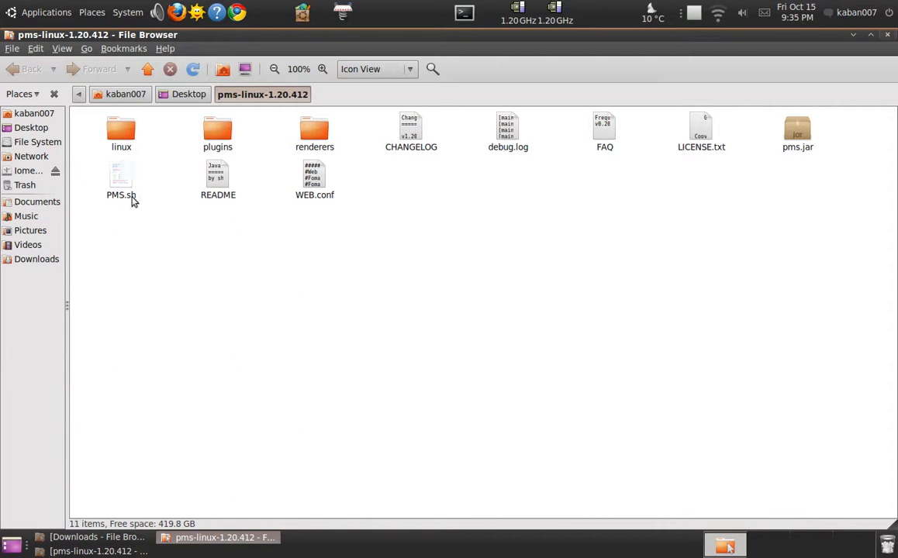
pyautogui.moveTo(124, 199)
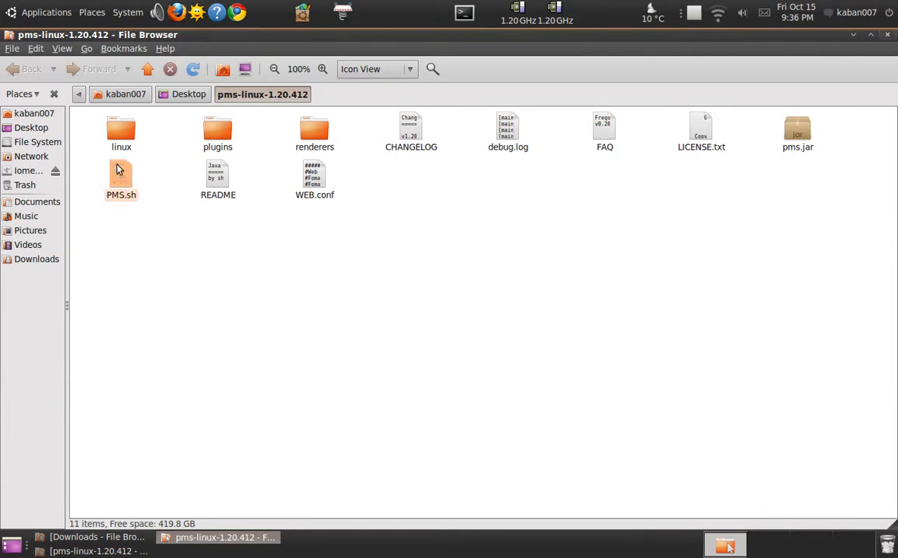
pyautogui.doubleClick(121, 175)
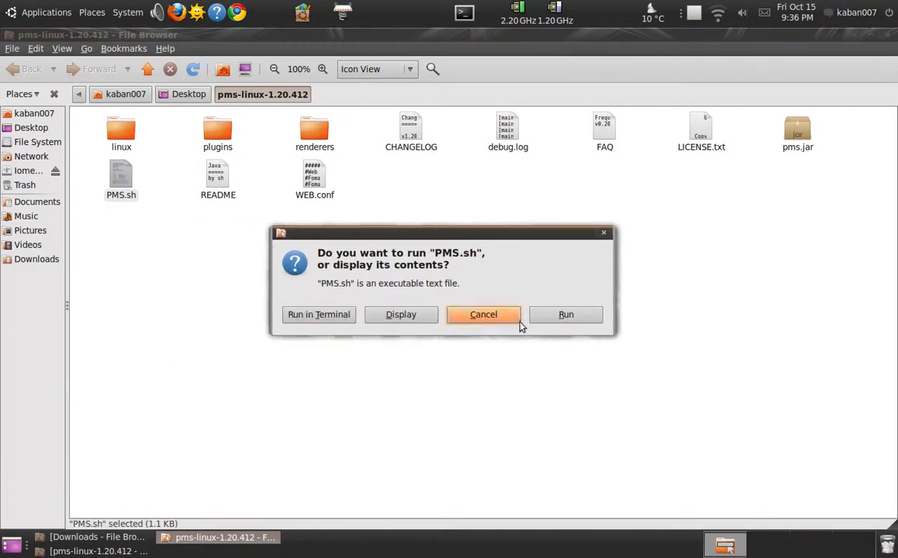
pyautogui.moveTo(442, 233); pyautogui.dragTo(531, 204)
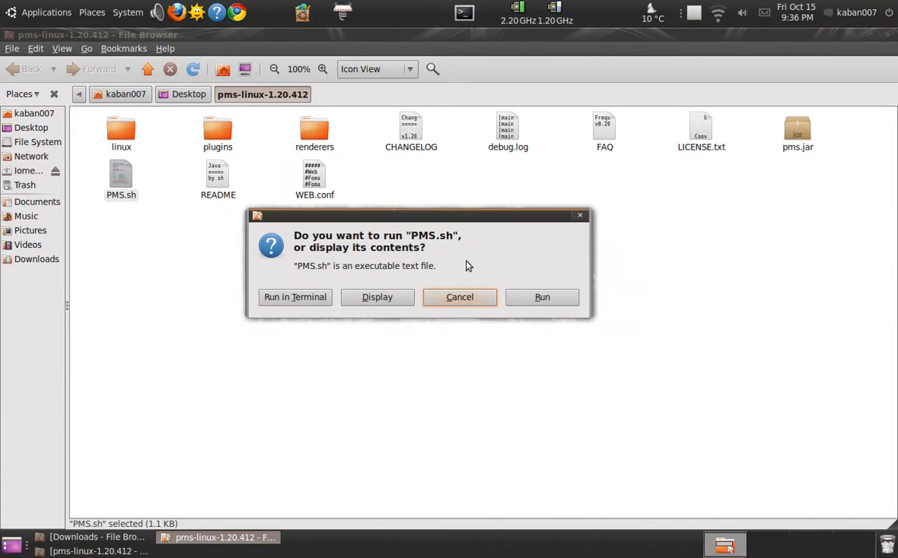
pyautogui.moveTo(542, 297)
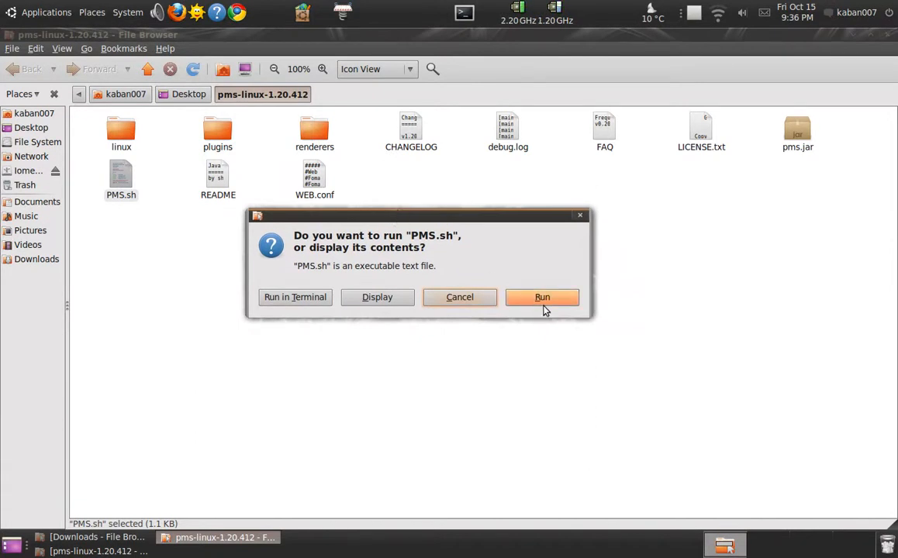
pyautogui.click(542, 297)
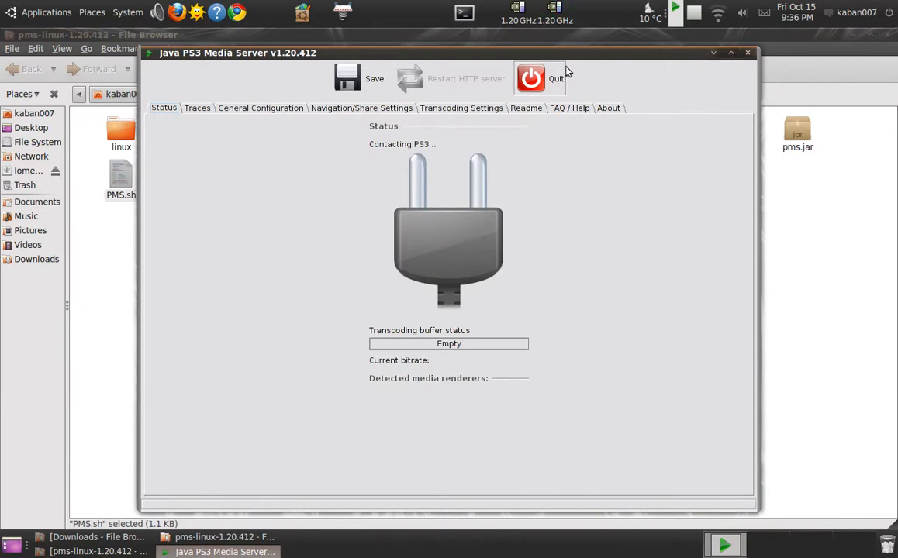
# Step: Quit the freshly started Java PS3 Media Server
pyautogui.click(46, 12)
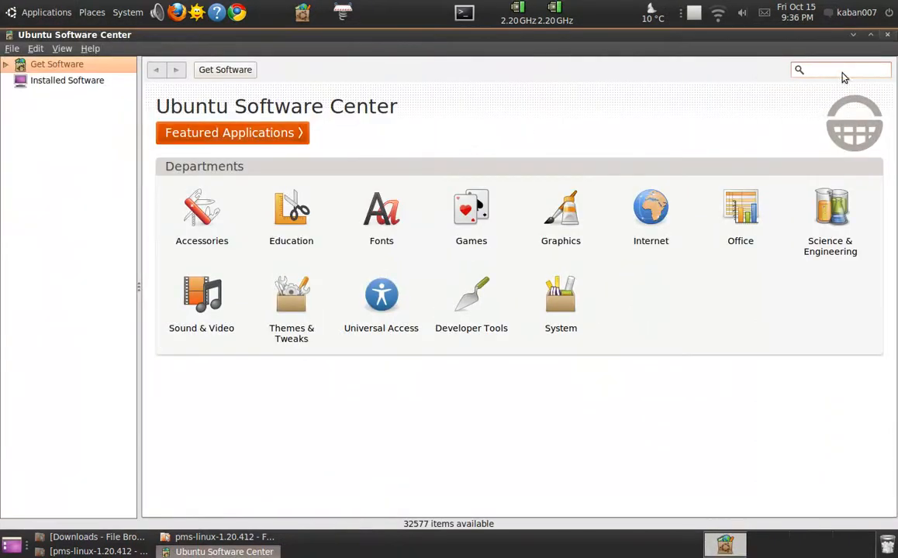
# Step: Search Software Center for 'java' and select the installed Sun Java 6.0 Plugin result
pyautogui.click(841, 70)
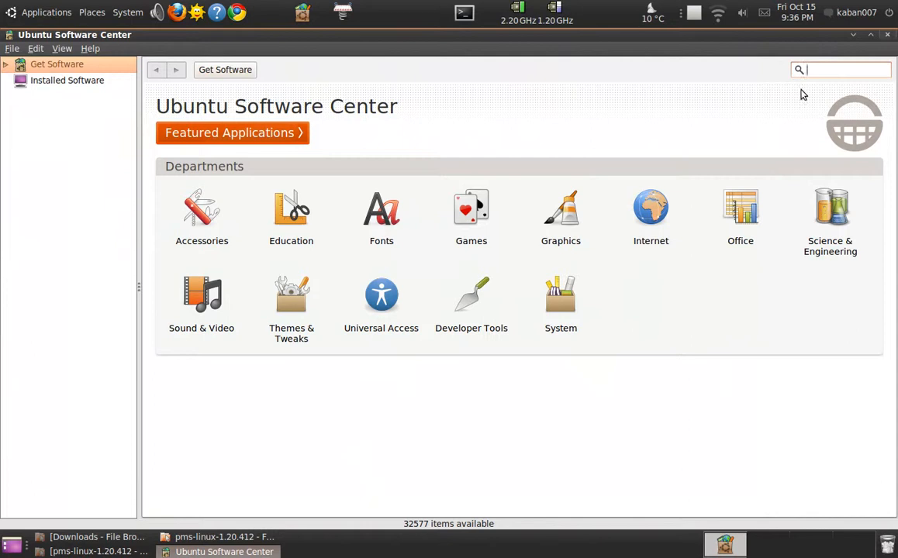
pyautogui.write('java')
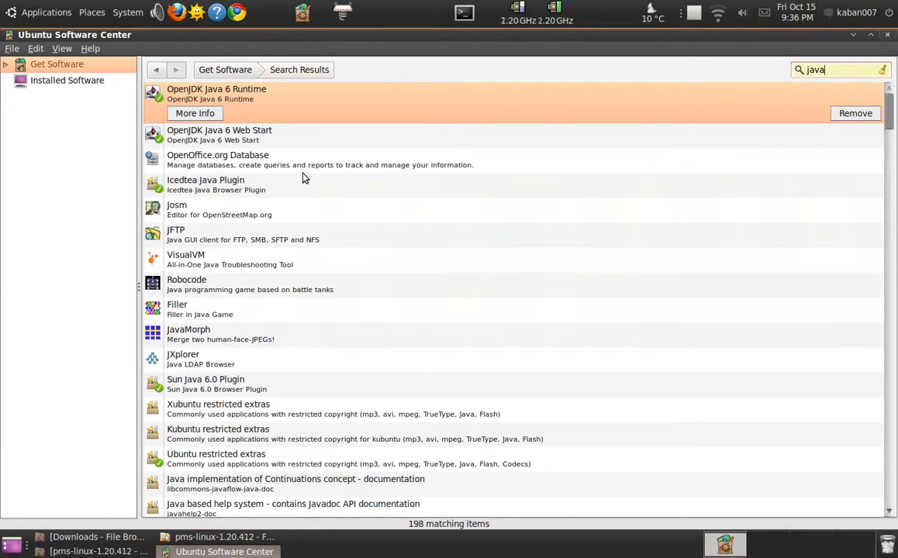
pyautogui.click(205, 363)
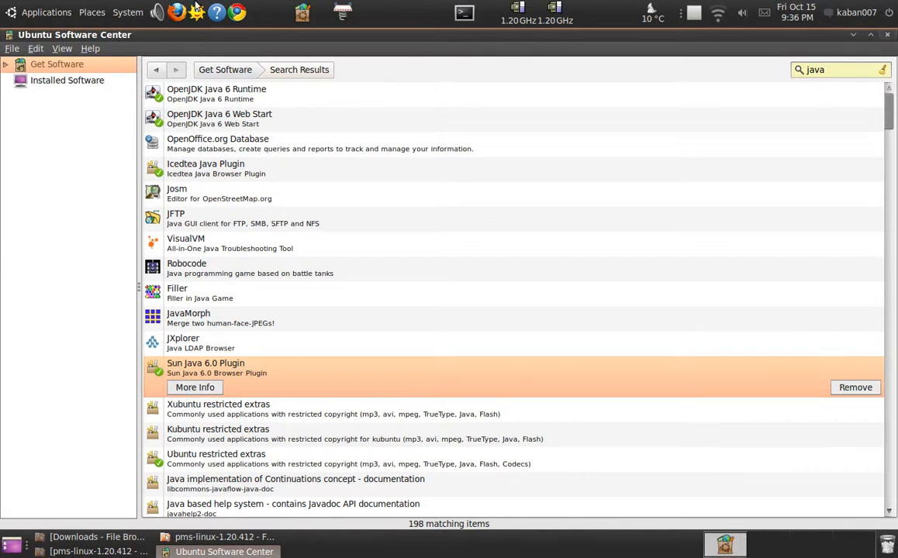
pyautogui.click(127, 12)
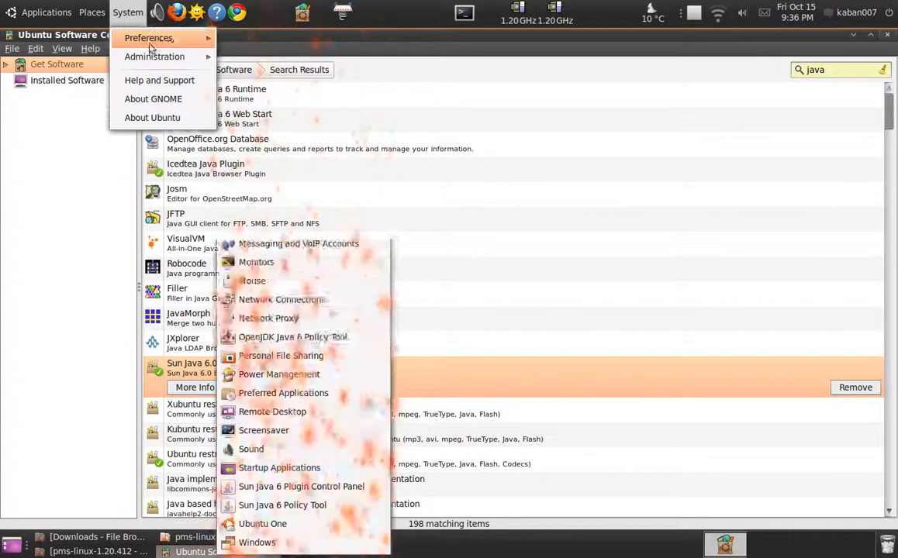
# Step: Run Update Manager from System > Administration, then close it and Software Center
pyautogui.click(154, 56)
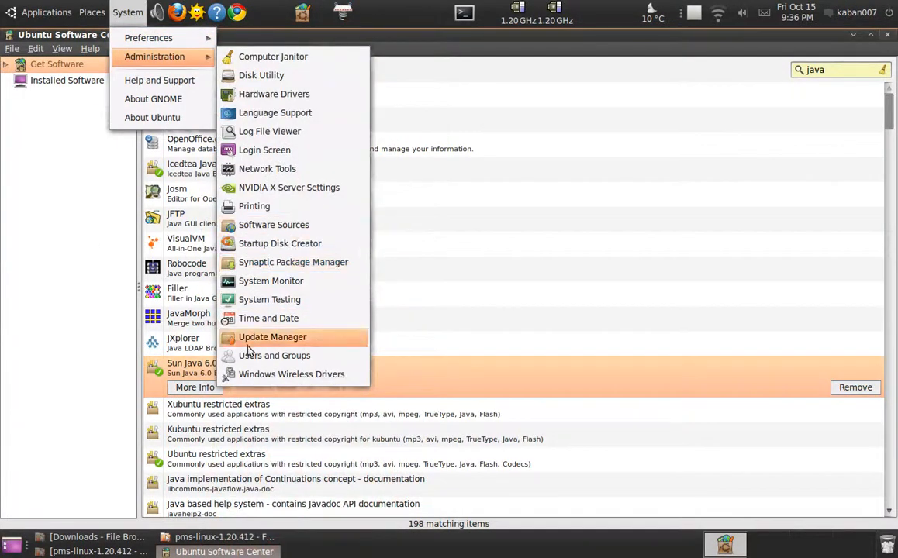
pyautogui.click(272, 336)
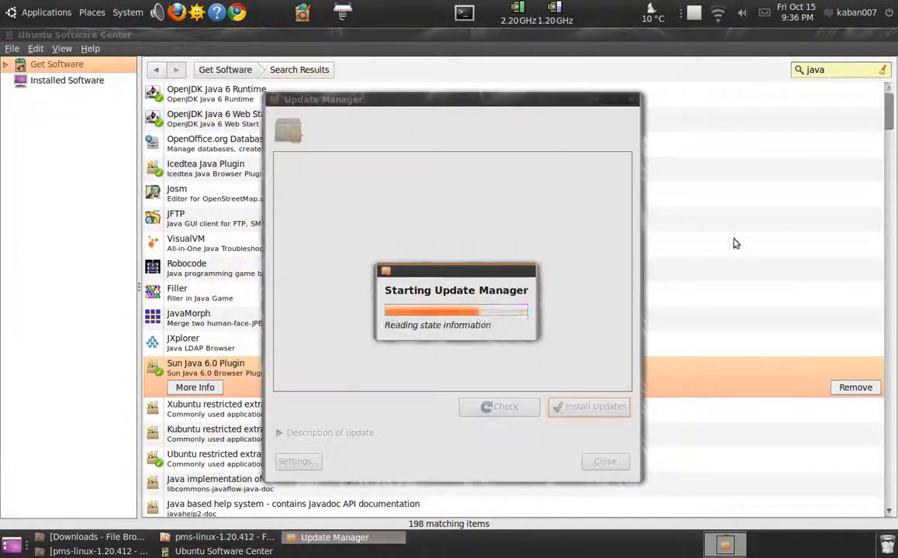
pyautogui.moveTo(657, 297)
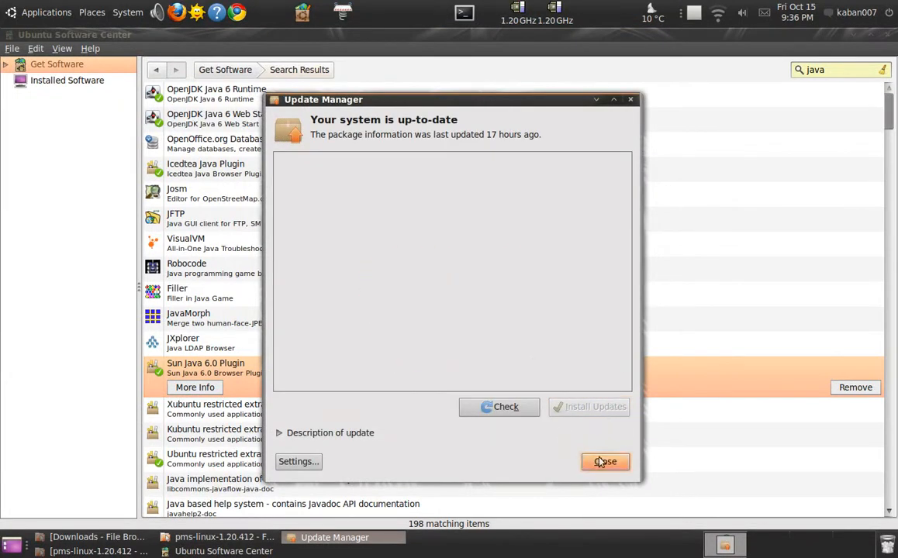
pyautogui.click(604, 462)
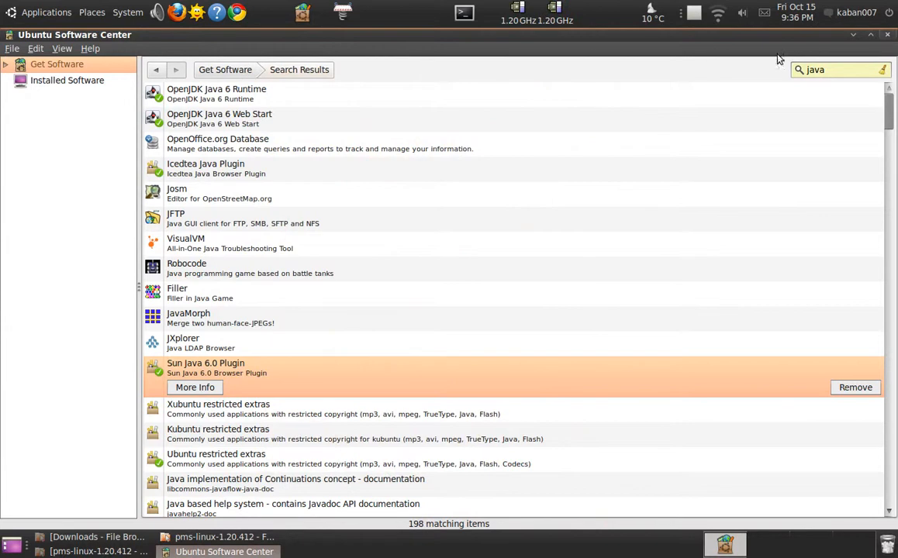
pyautogui.click(224, 537)
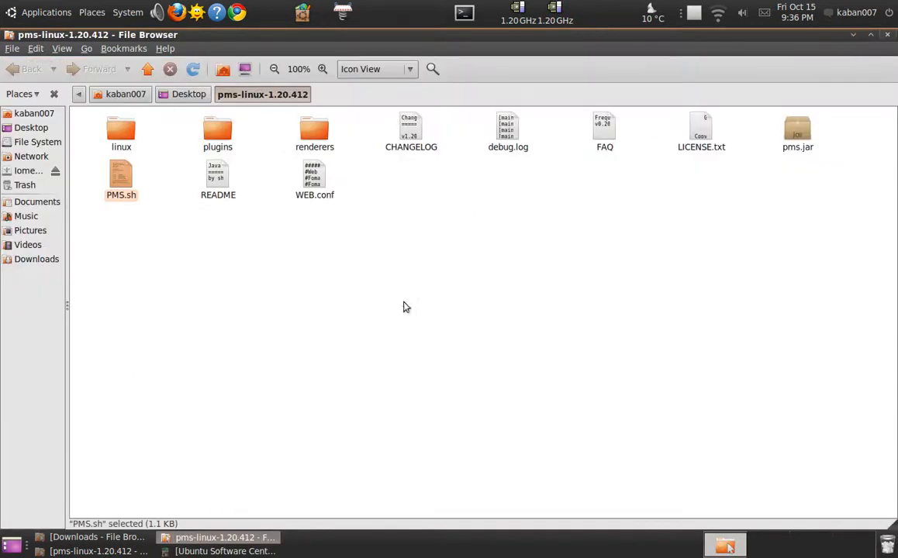
# Step: Relaunch PMS.sh from the pms-linux-1.20.412 folder and confirm Run
pyautogui.click(403, 307)
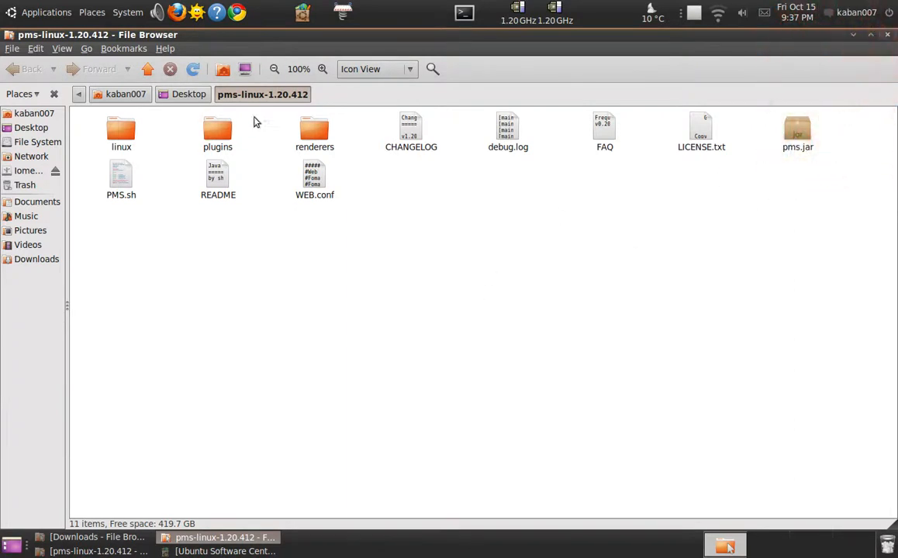
pyautogui.doubleClick(121, 179)
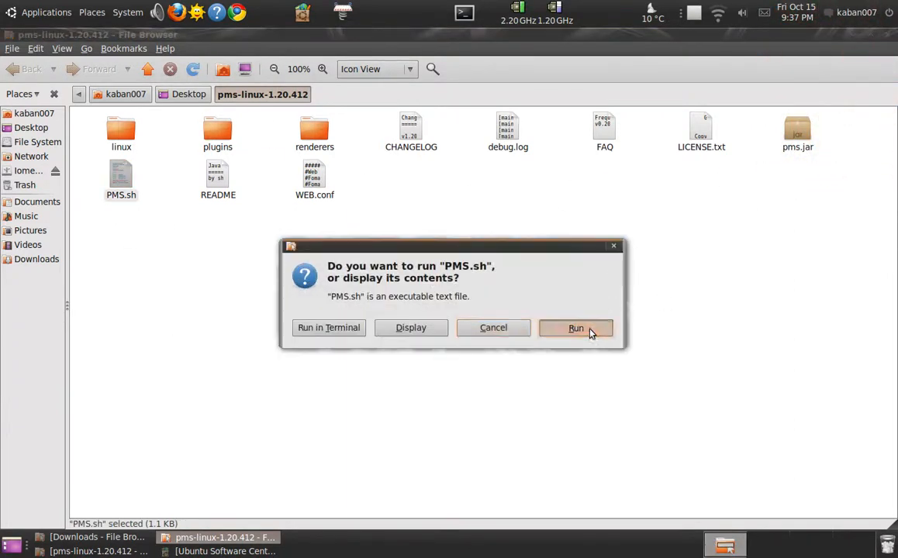
pyautogui.click(575, 327)
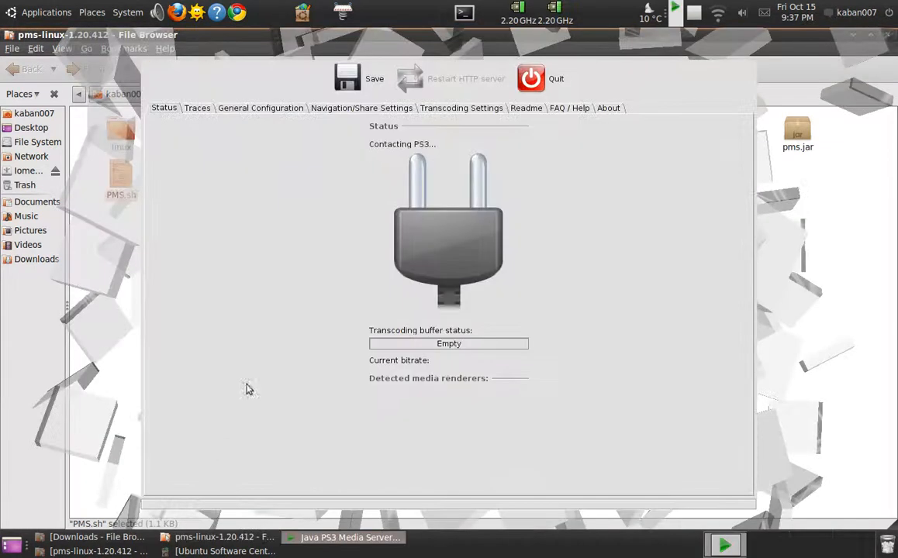
# Step: Browse the Traces, Navigation/Share Settings, About and Status tabs, ending on General Configuration
pyautogui.click(197, 108)
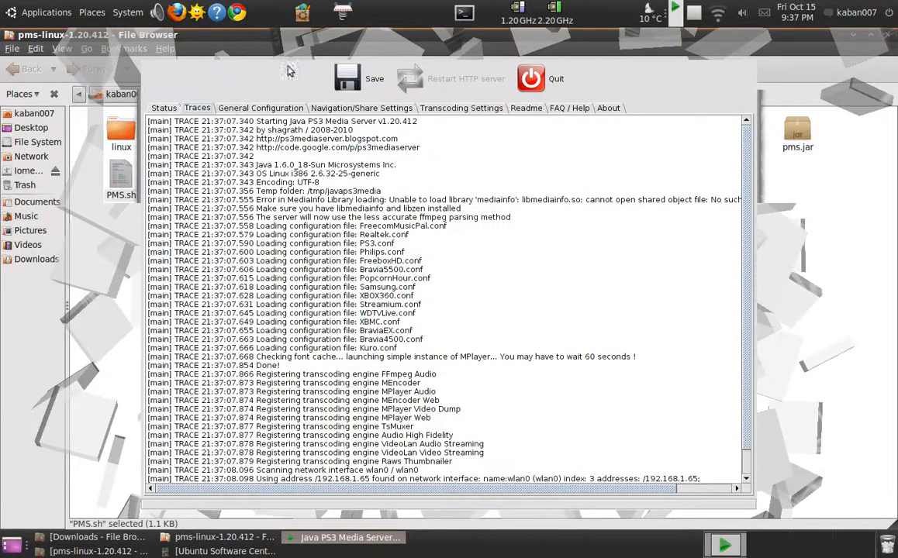
pyautogui.click(361, 108)
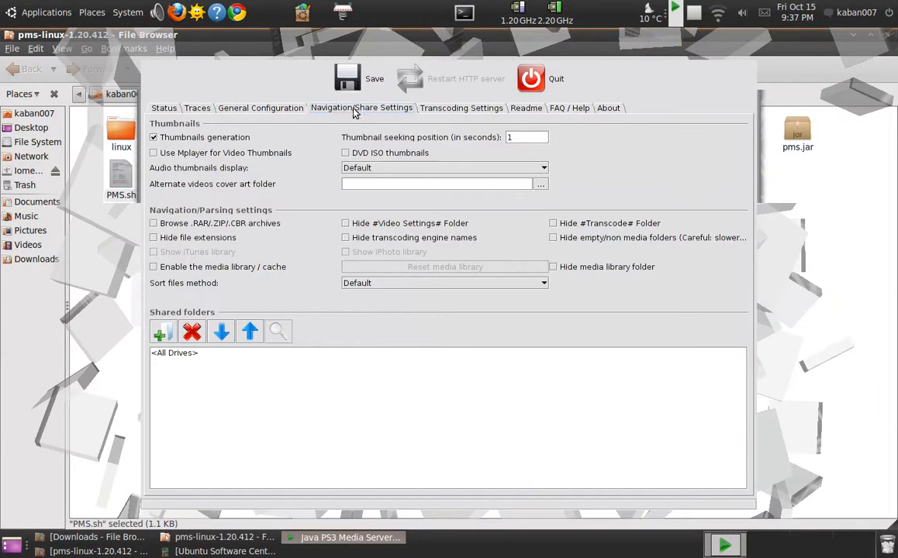
pyautogui.moveTo(510, 120)
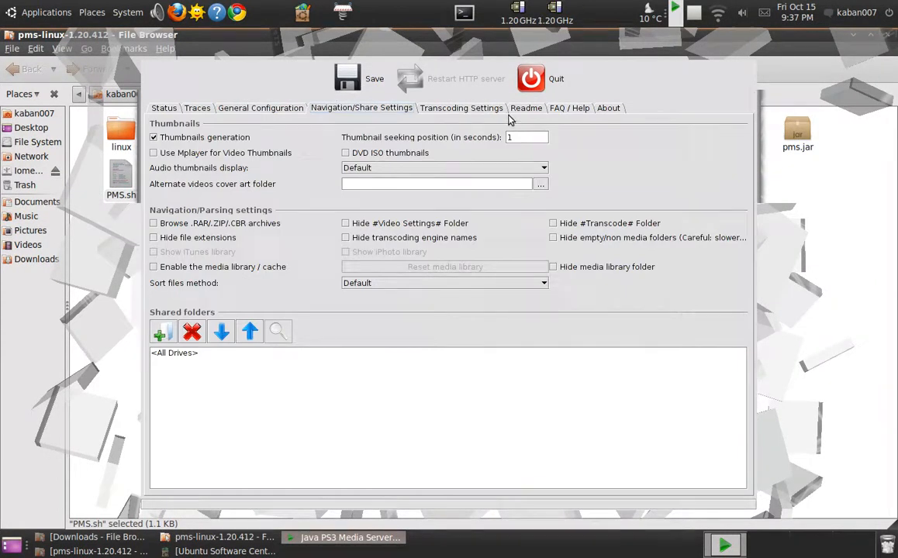
pyautogui.click(462, 108)
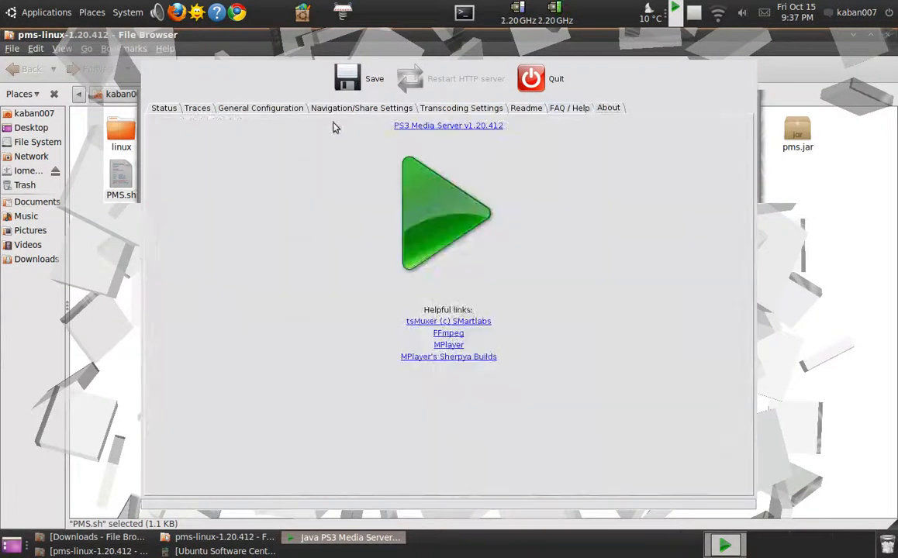
pyautogui.click(163, 108)
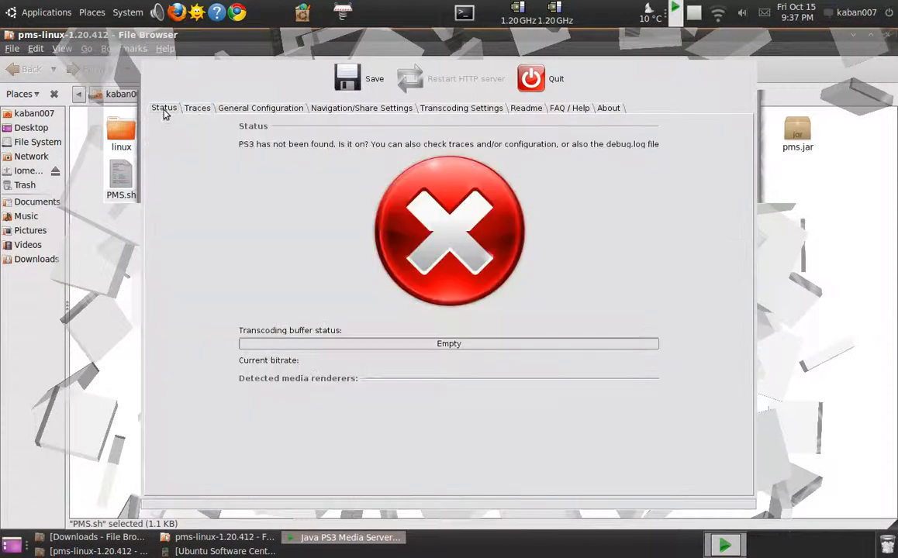
pyautogui.moveTo(288, 100)
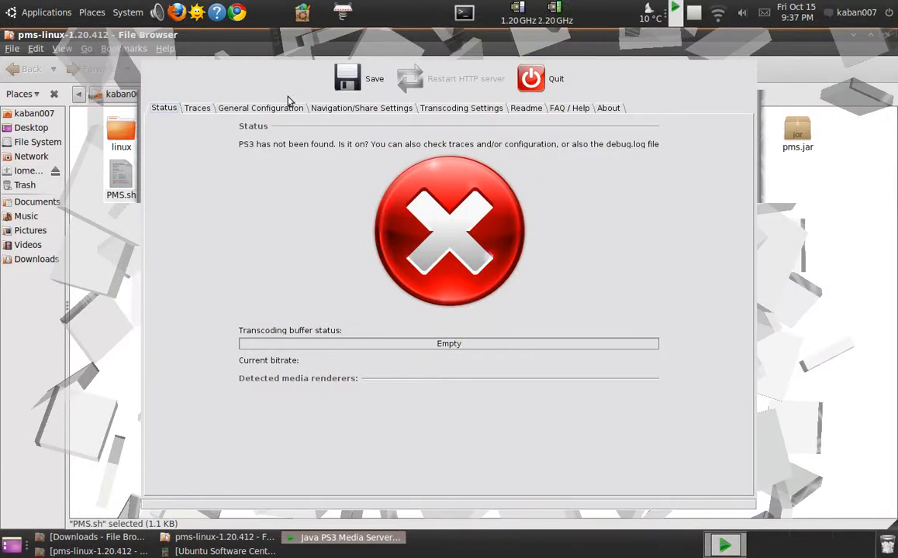
pyautogui.click(261, 108)
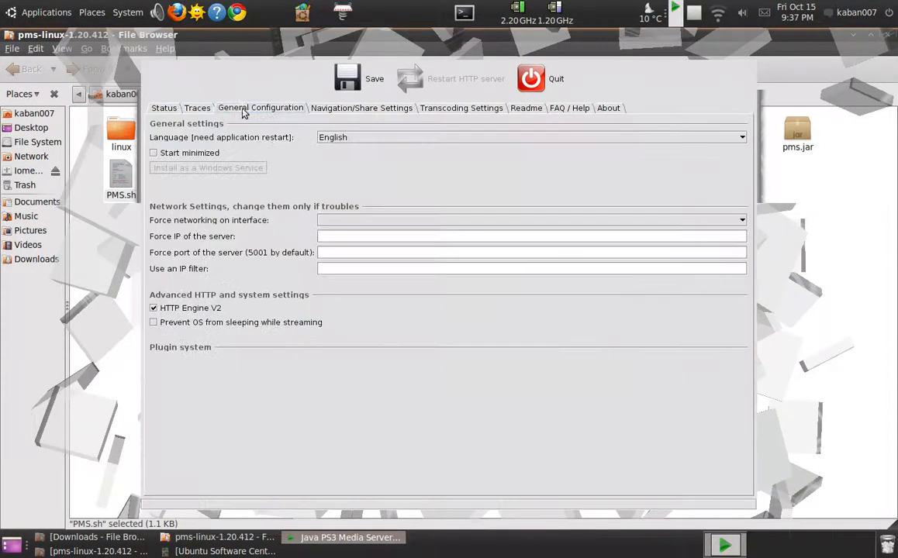